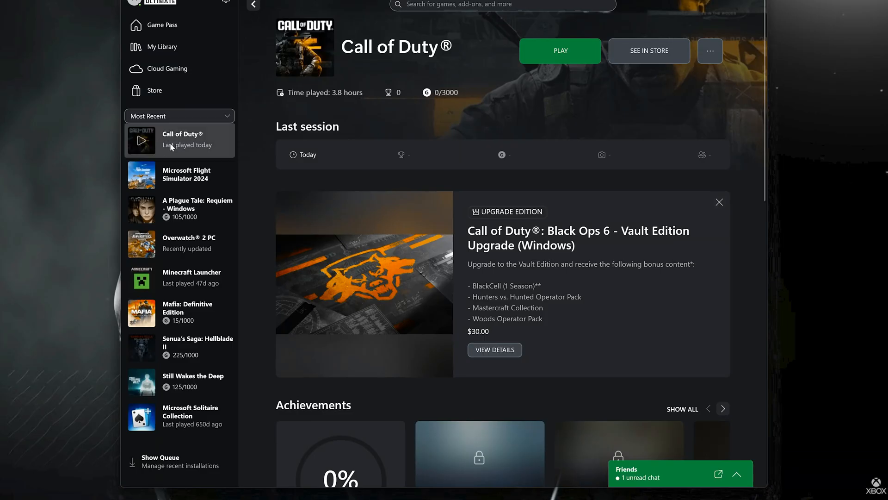
mouse_move(196, 140)
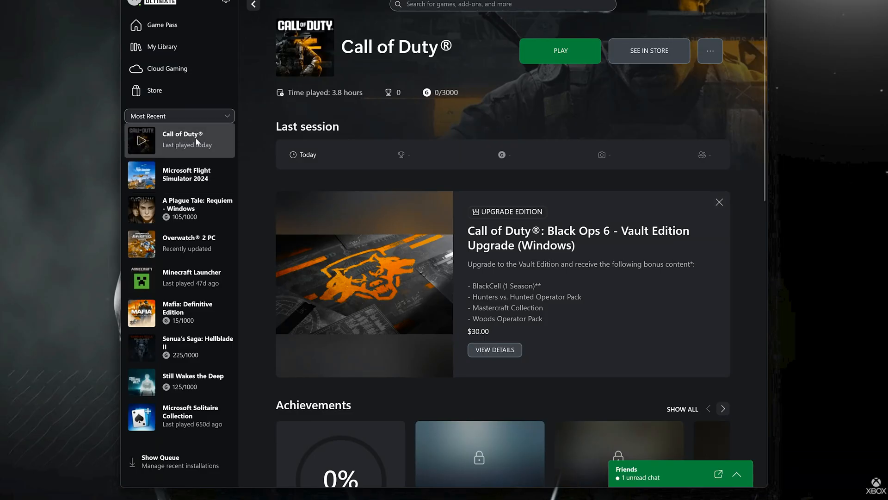
mouse_move(717, 51)
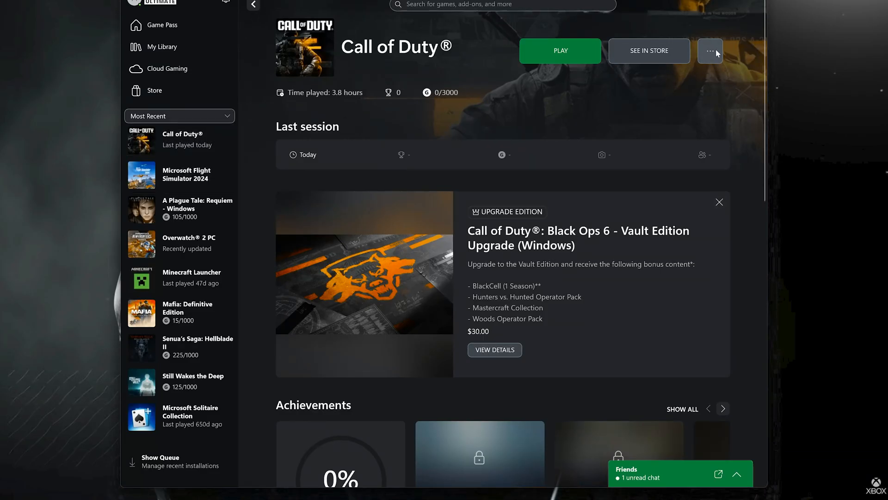
Open the '...' options menu on the Call of Duty library page
click(710, 50)
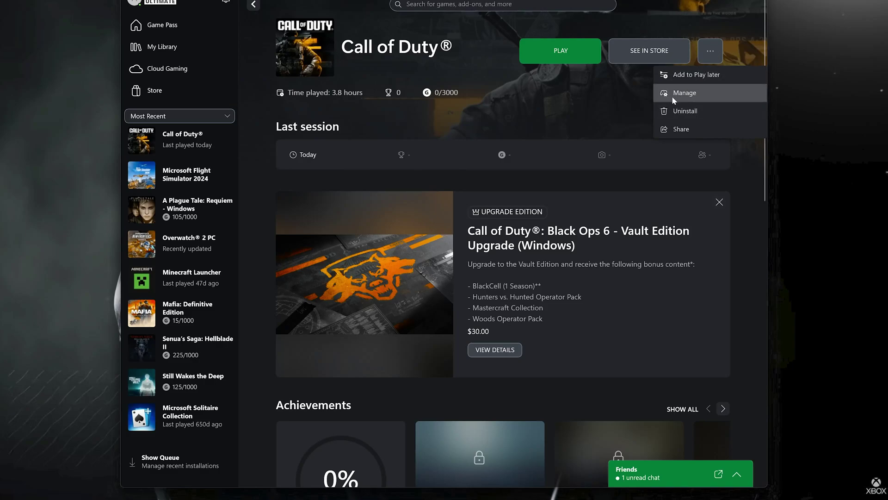
Open Manage for Call of Duty and browse the Add-ons tab features
click(684, 93)
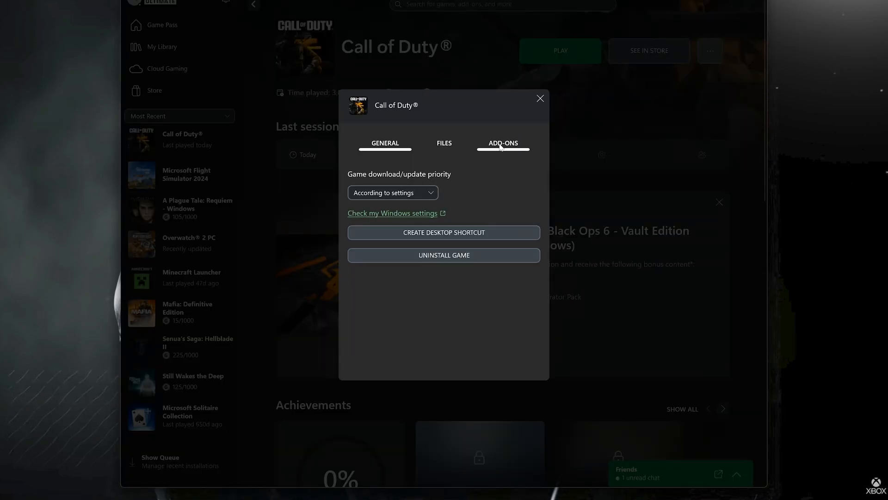
click(503, 142)
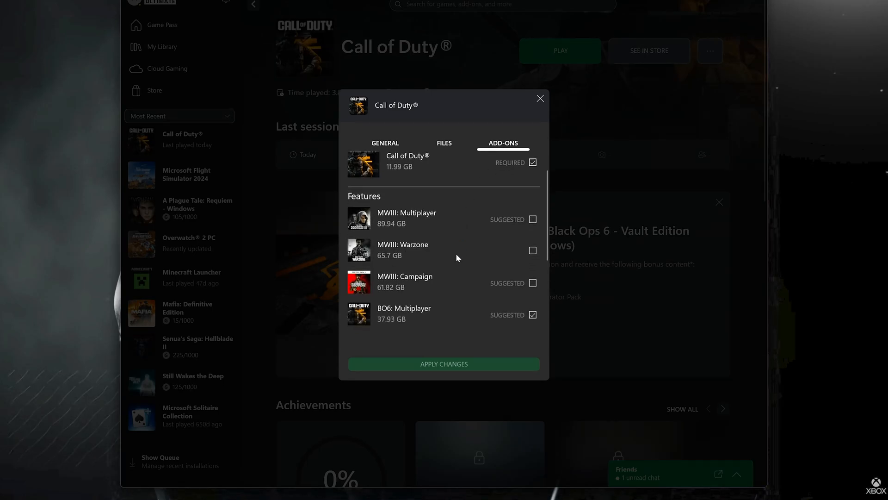
scroll(down, 3)
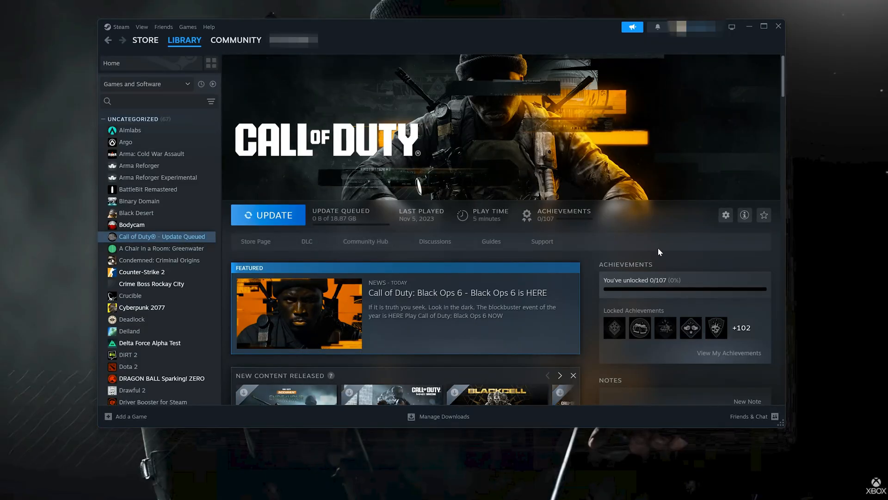
Open 'Manage My 3 DLC' from the Call of Duty DLC panel in Steam
scroll(down, 3)
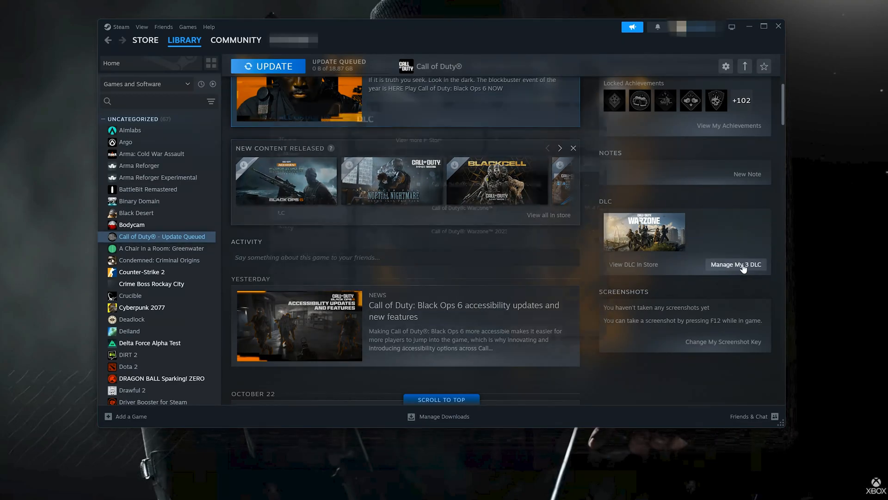
click(735, 265)
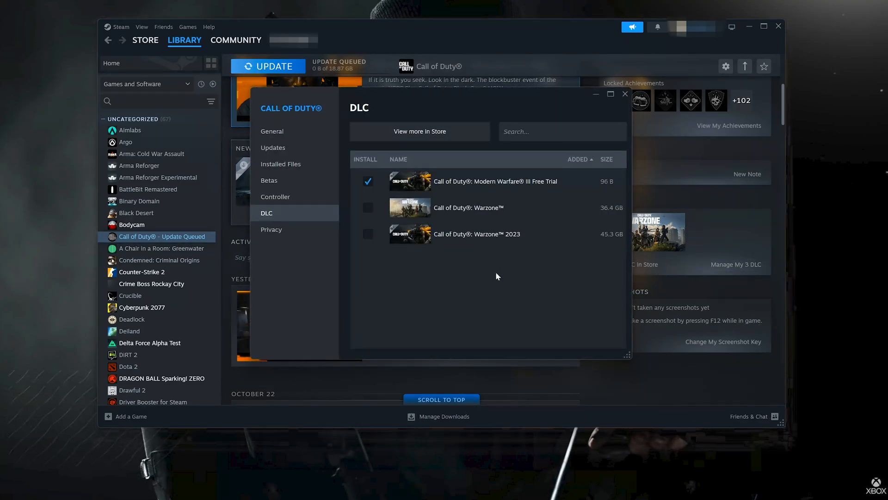
mouse_move(500, 292)
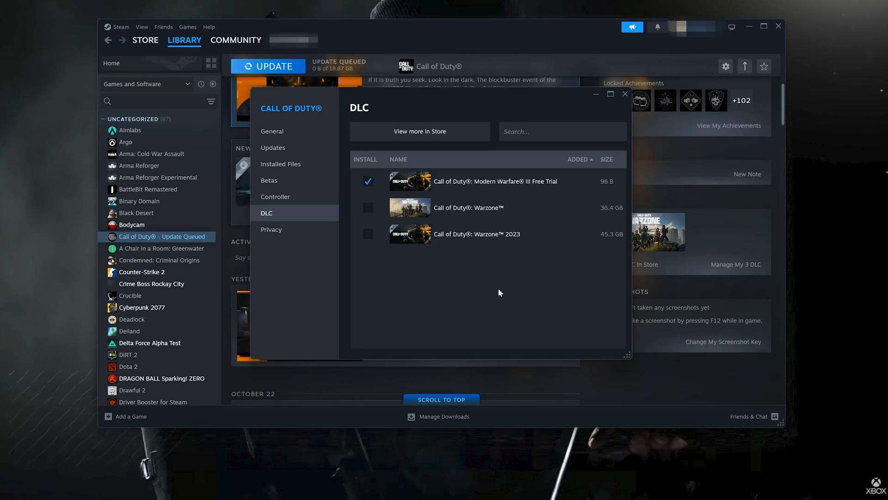
mouse_move(485, 299)
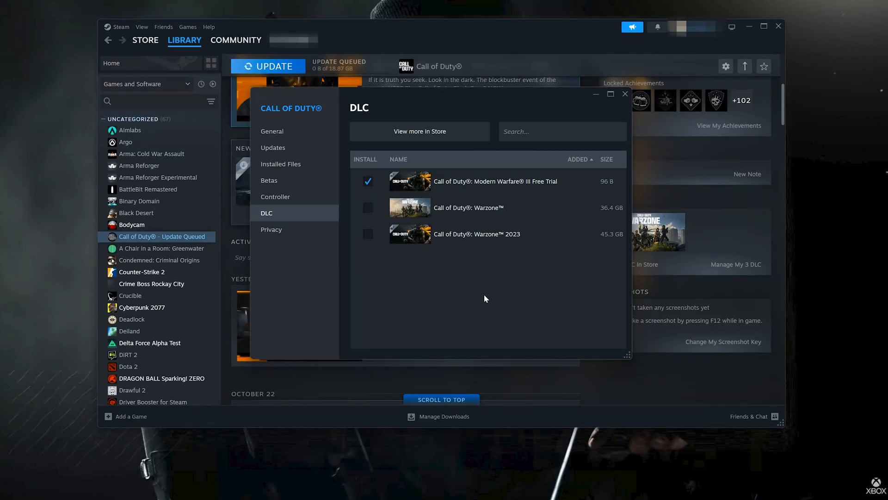
mouse_move(625, 94)
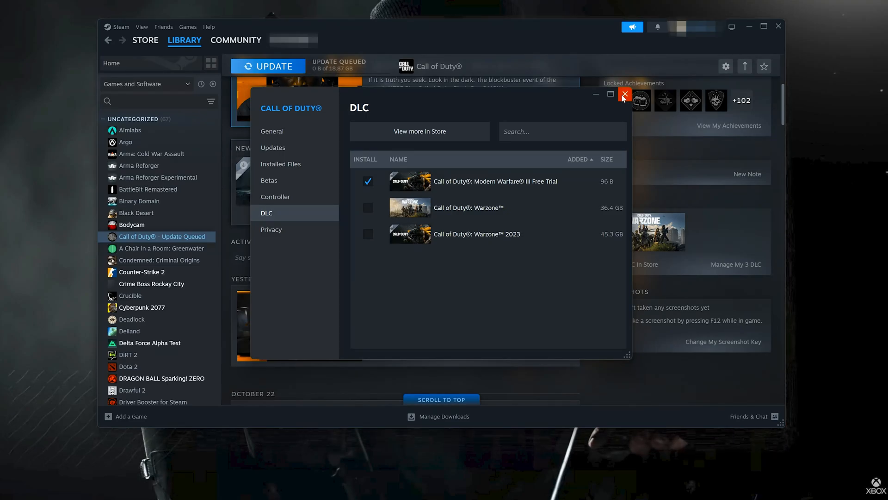
Close Steam's Call of Duty DLC properties window
click(625, 93)
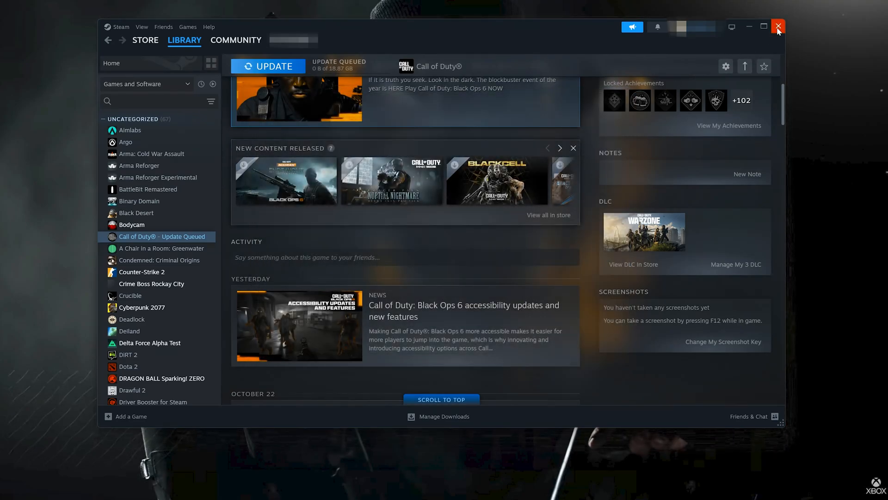